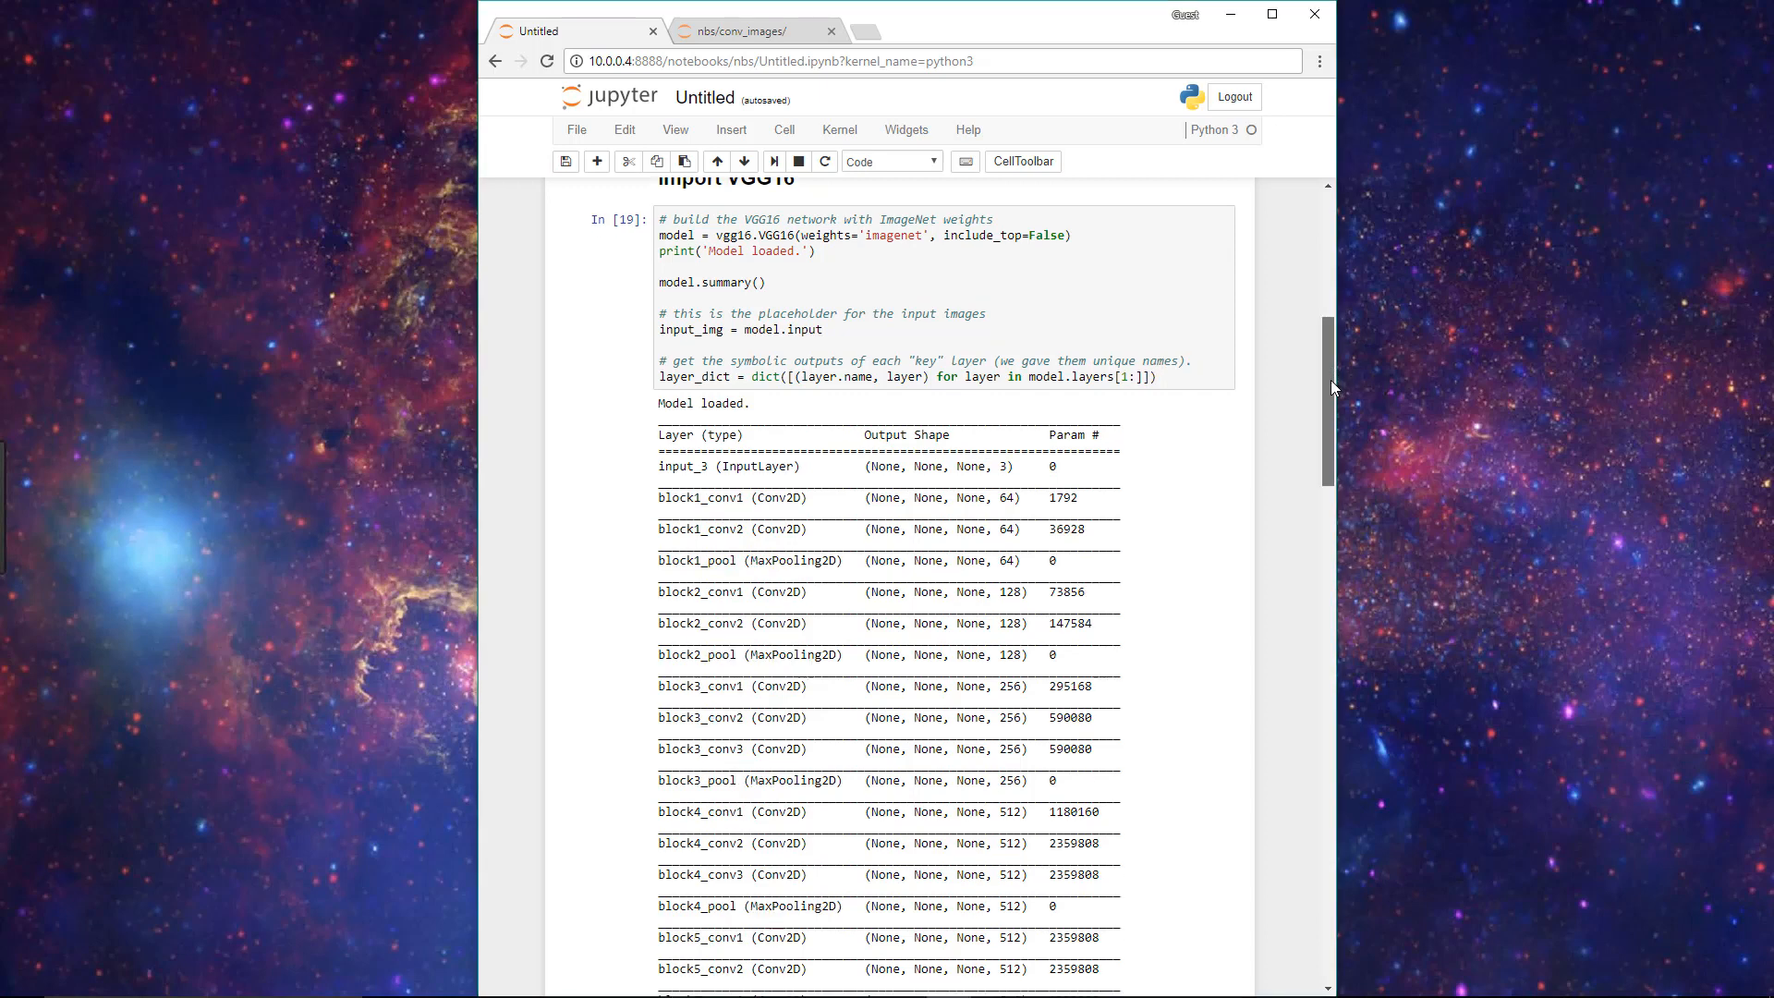
- Switch to the nbs/conv_images folder and view the block1_conv1 stitched filter grid image
{"action": "scroll", "scroll_direction": "down", "scroll_amount": 3}
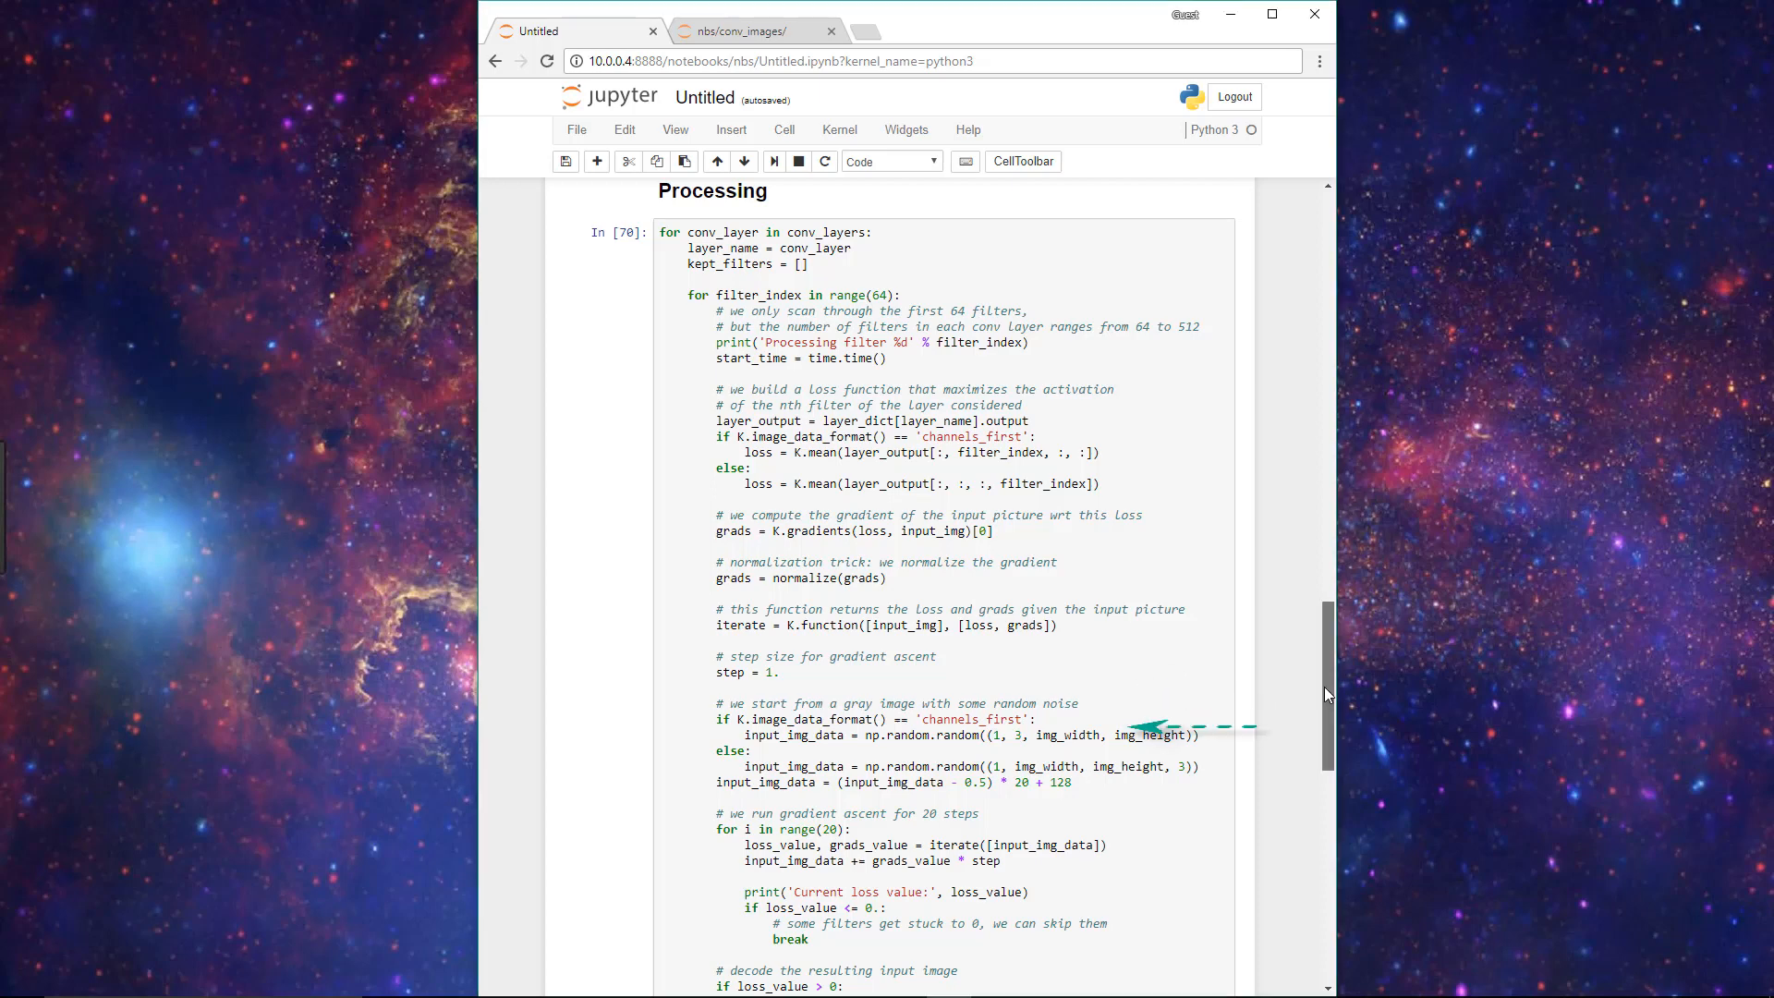
{"action": "scroll", "scroll_direction": "down", "scroll_amount": 3}
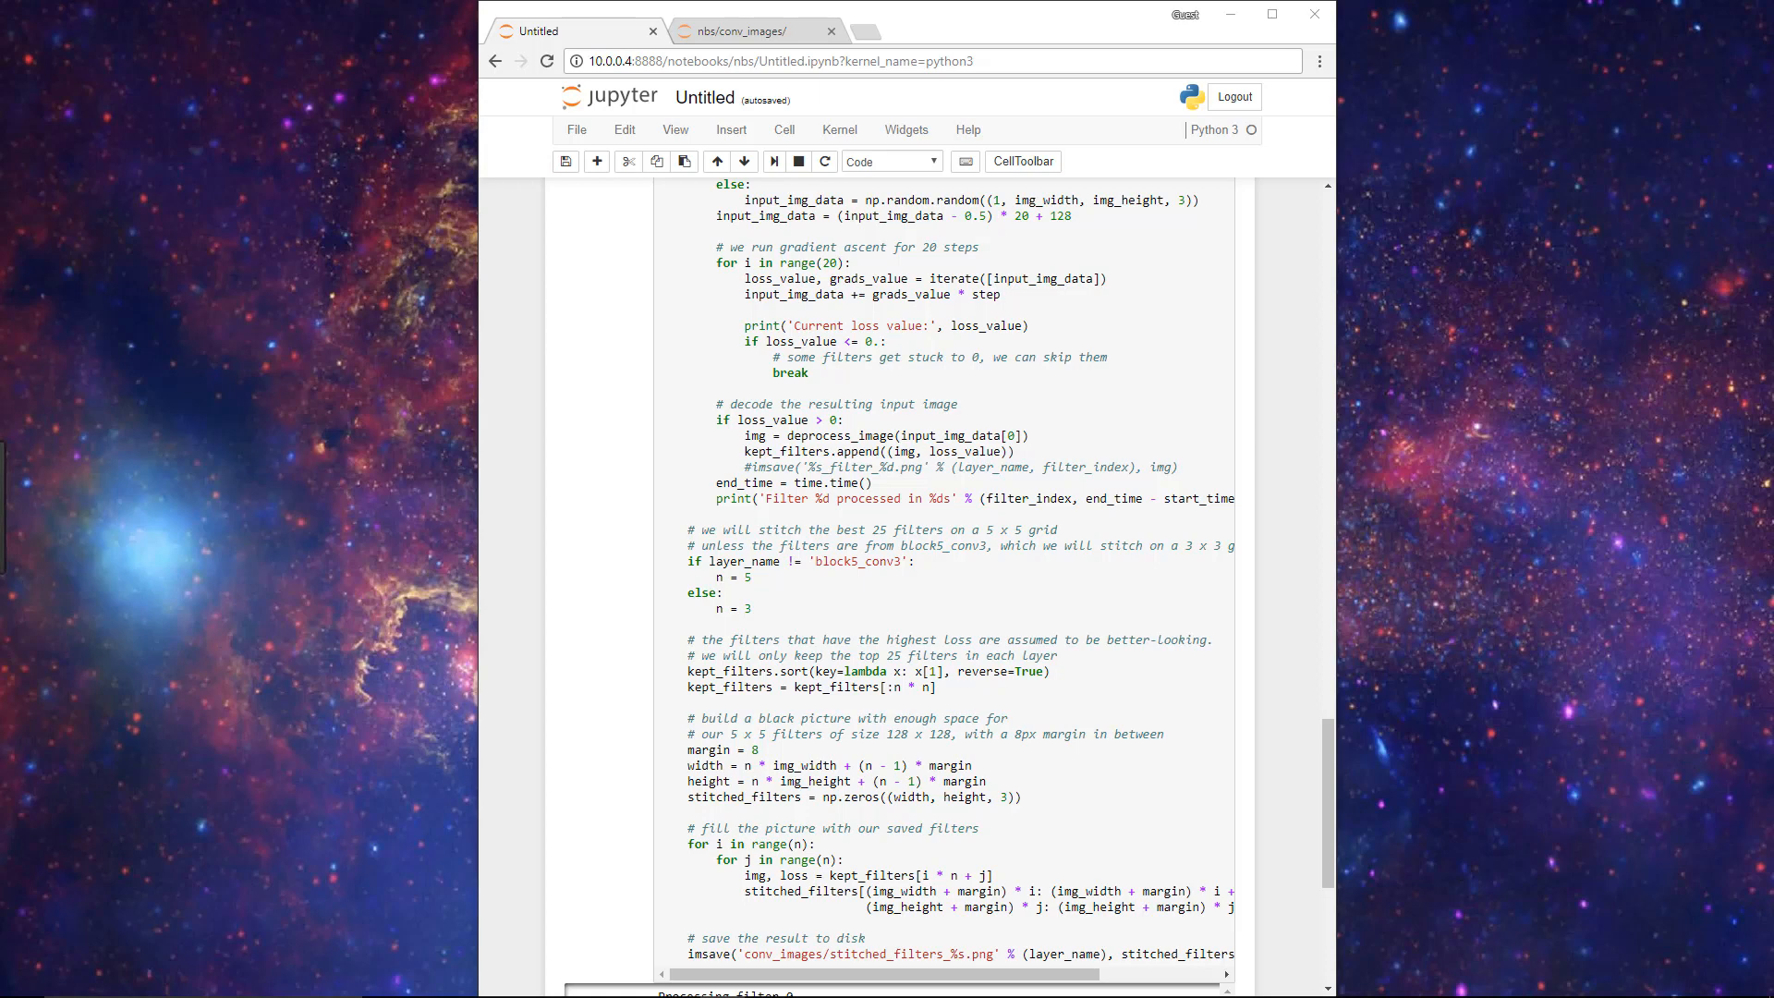
{"action": "left_click", "coordinate": [752, 32]}
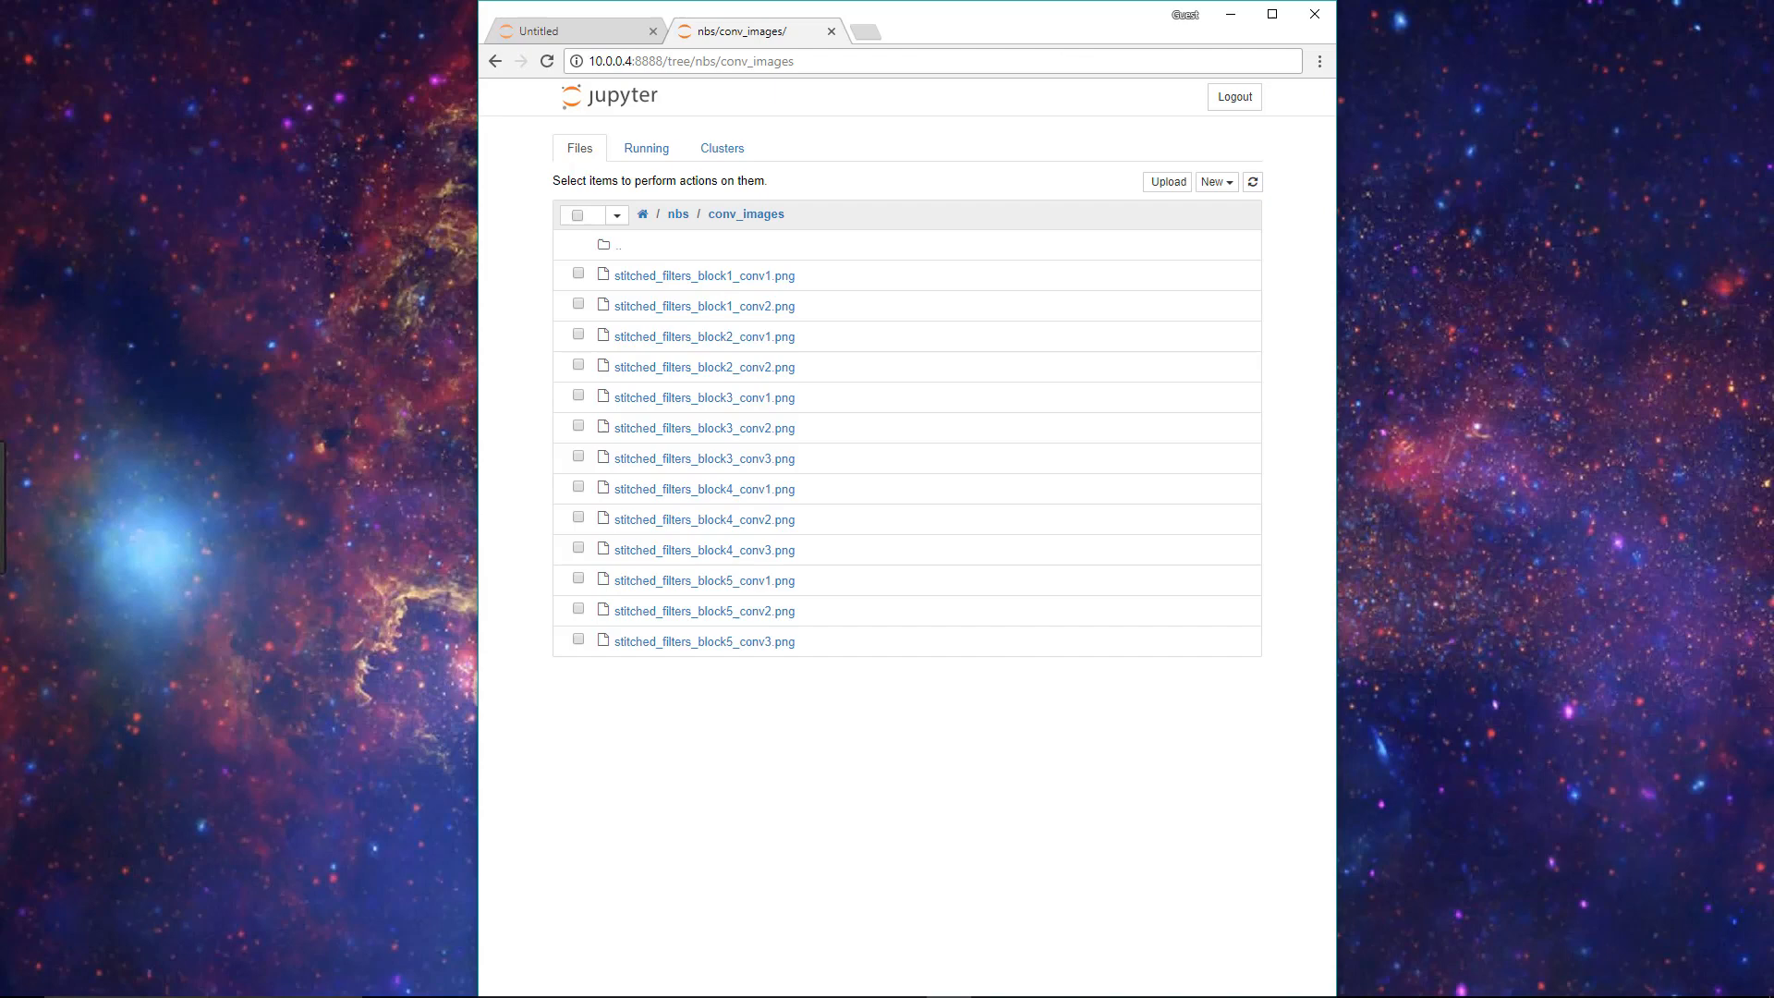
{"action": "left_click", "coordinate": [704, 275]}
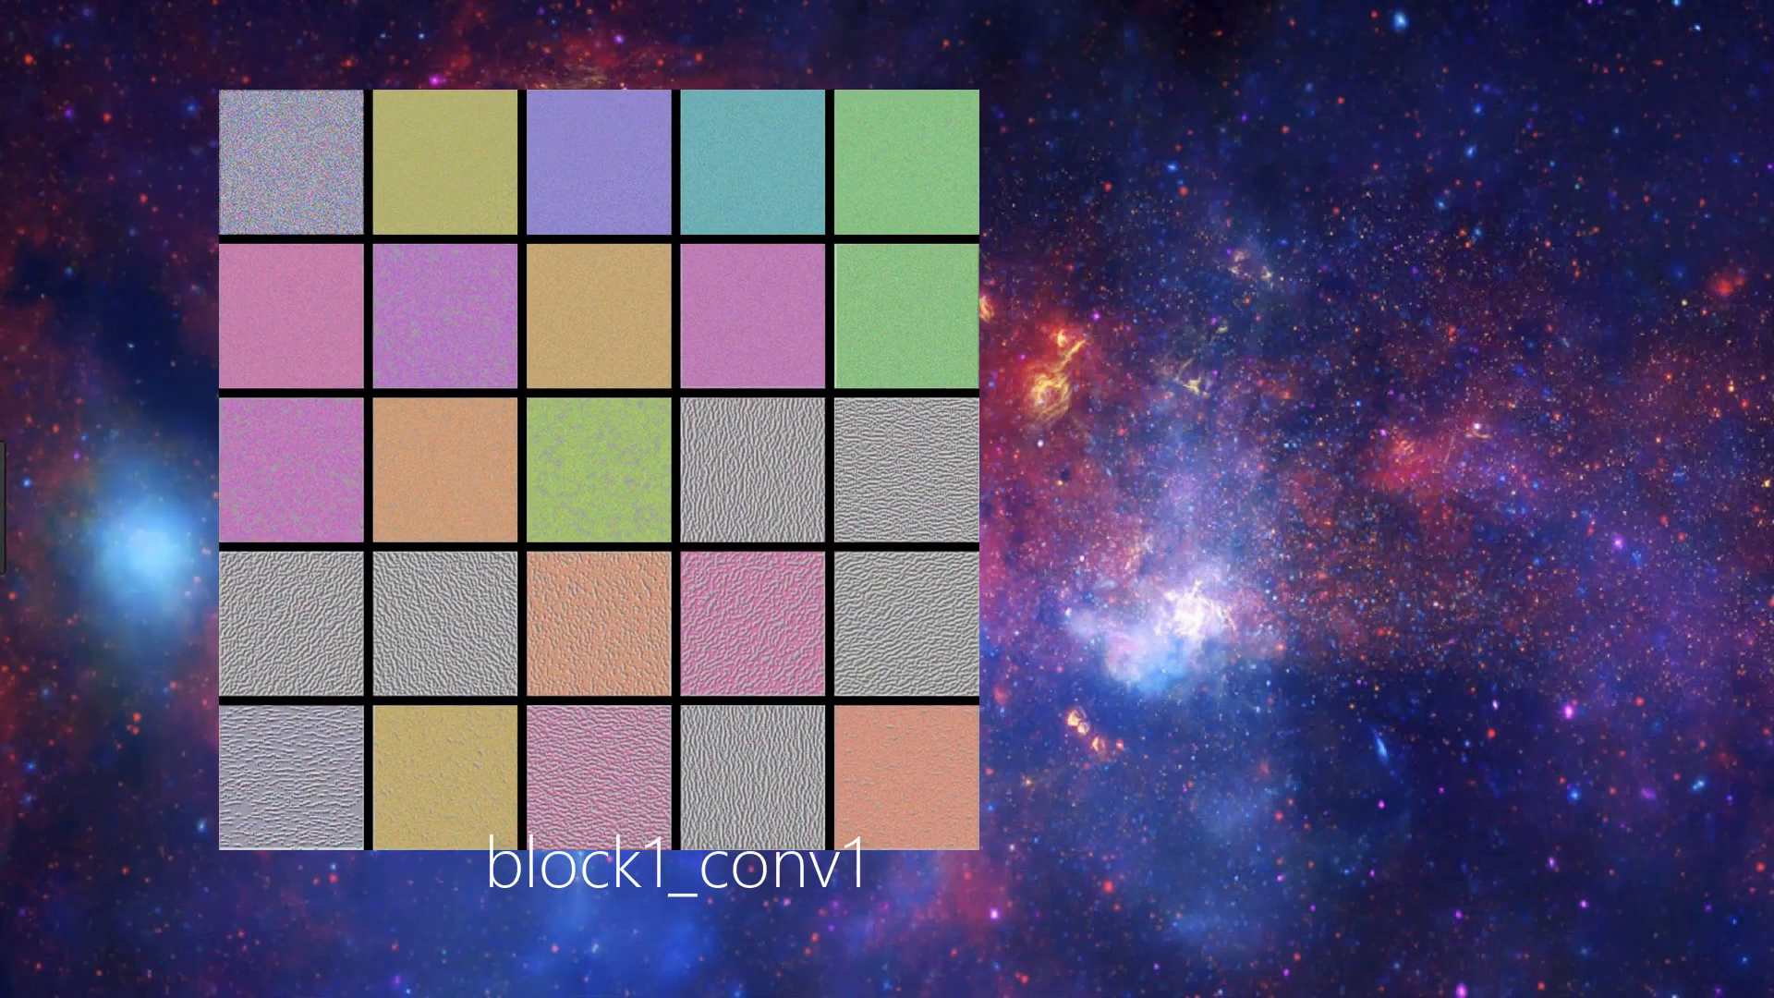